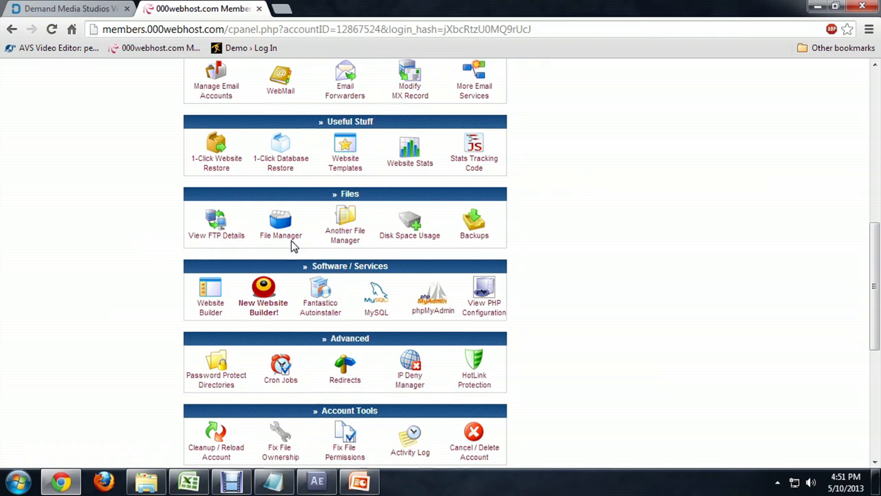
# - Launch Another File Manager from cPanel, listing the account root with public_html
pyautogui.click(345, 223)
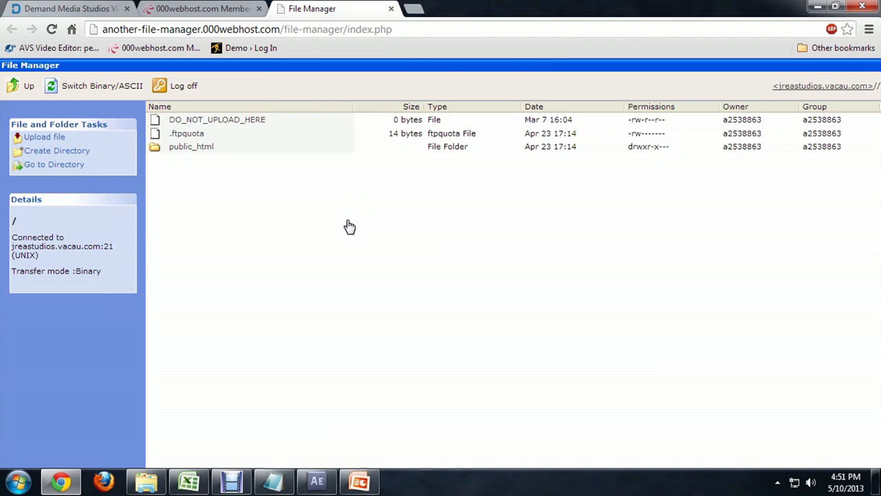
# - Navigate into public_html and then into its wordpress folder
pyautogui.click(191, 146)
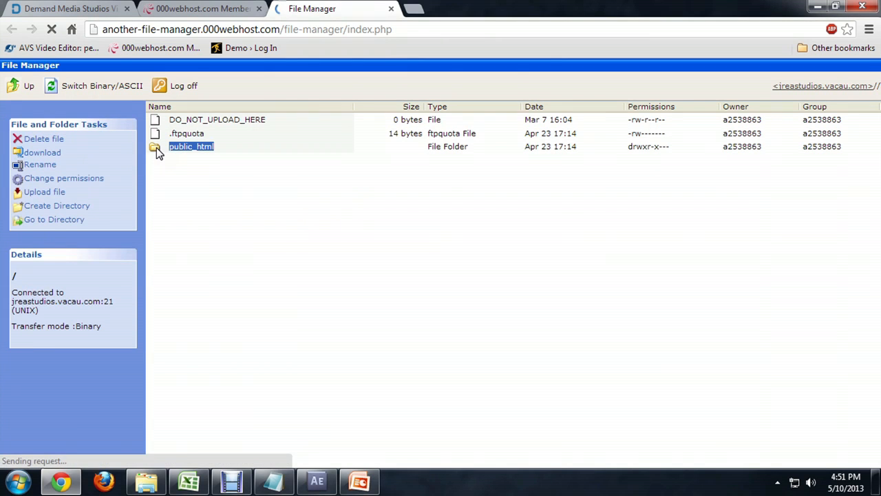
pyautogui.doubleClick(191, 146)
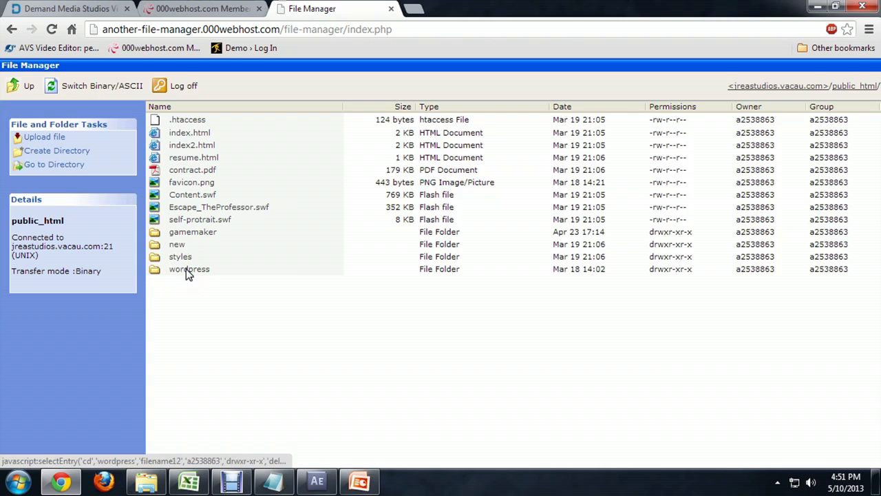
pyautogui.moveTo(187, 273)
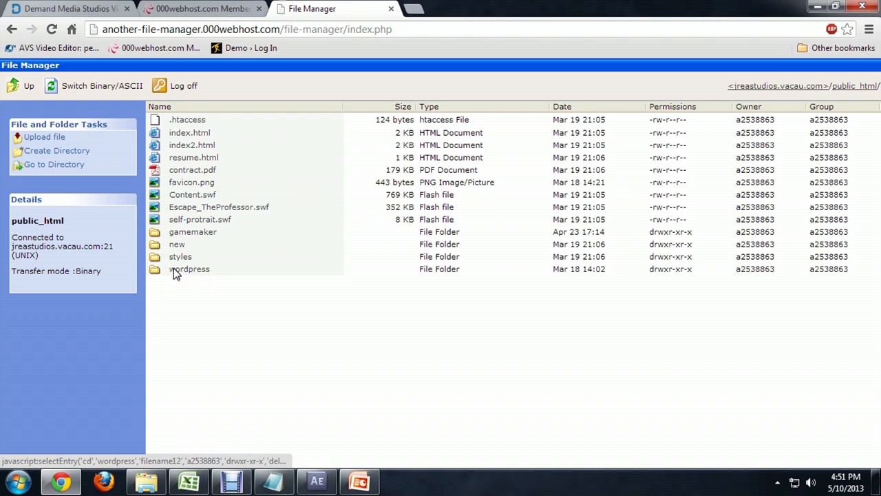
pyautogui.click(189, 268)
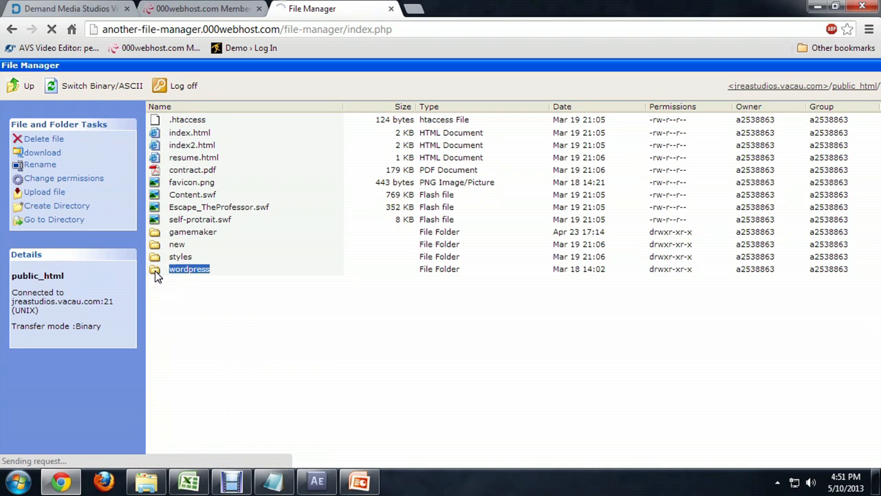
pyautogui.doubleClick(189, 269)
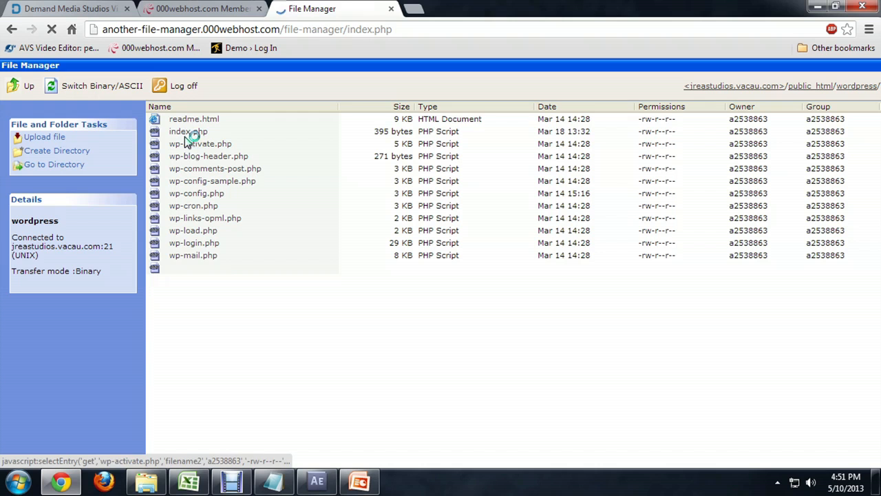
# - View the Demo site at its /wordpress address, then return to the public_html listing
pyautogui.click(187, 131)
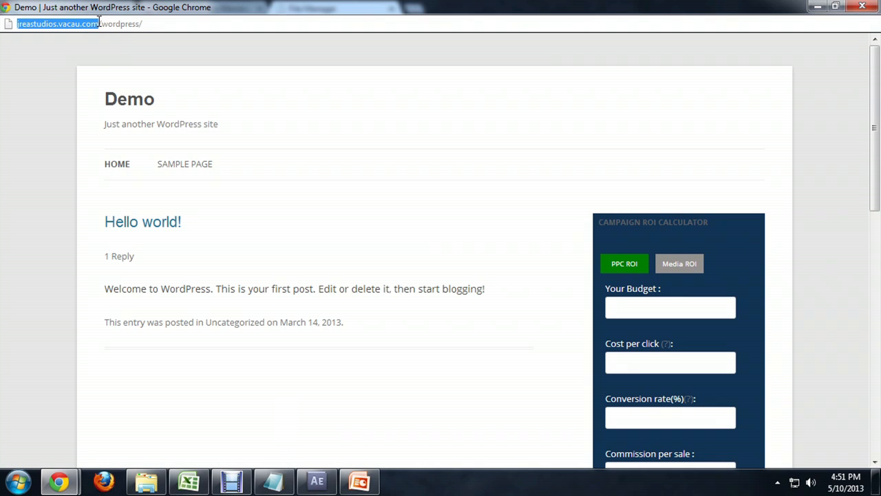
pyautogui.doubleClick(120, 23)
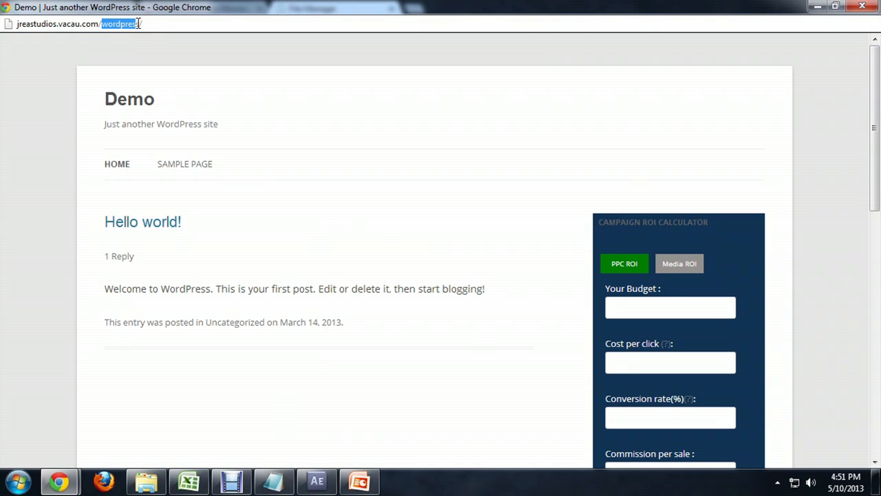
pyautogui.click(330, 8)
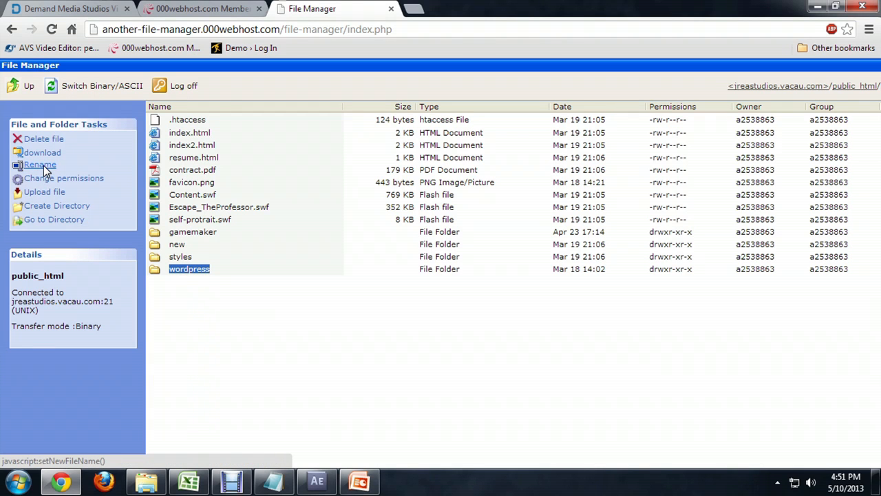
# - Rename the wordpress folder to Subdomain and confirm the change
pyautogui.click(40, 164)
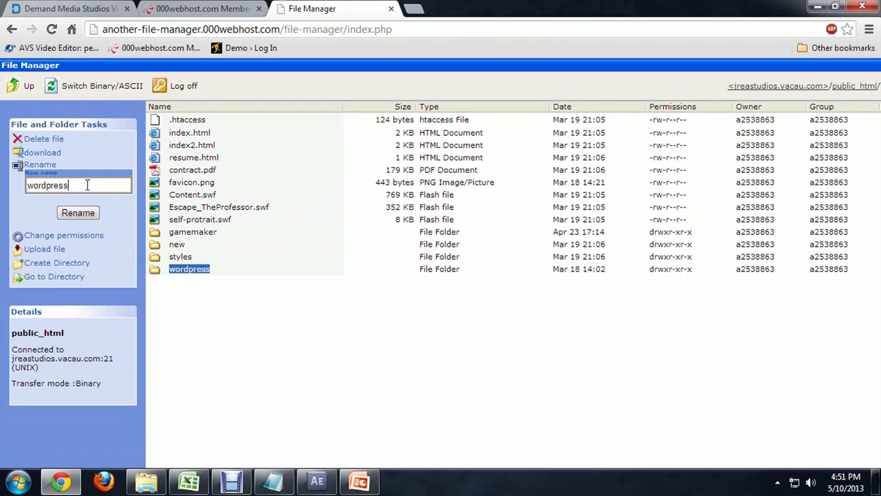
pyautogui.write('Subdomain')
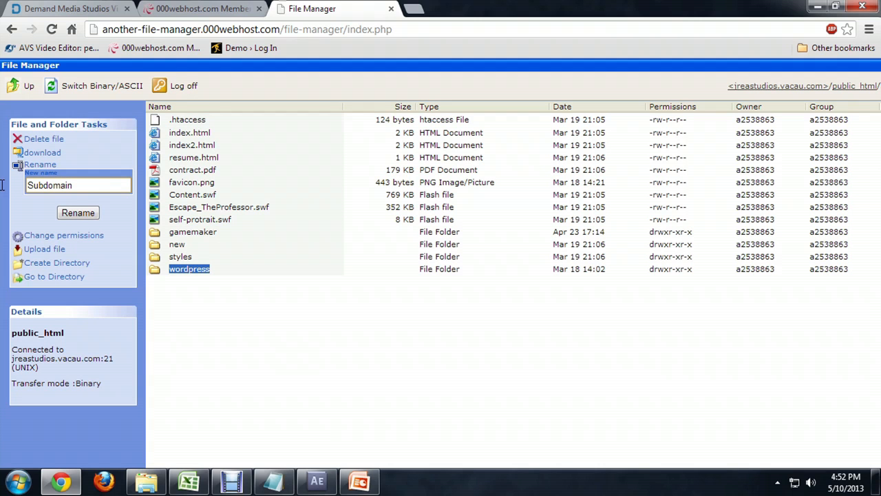
pyautogui.click(78, 212)
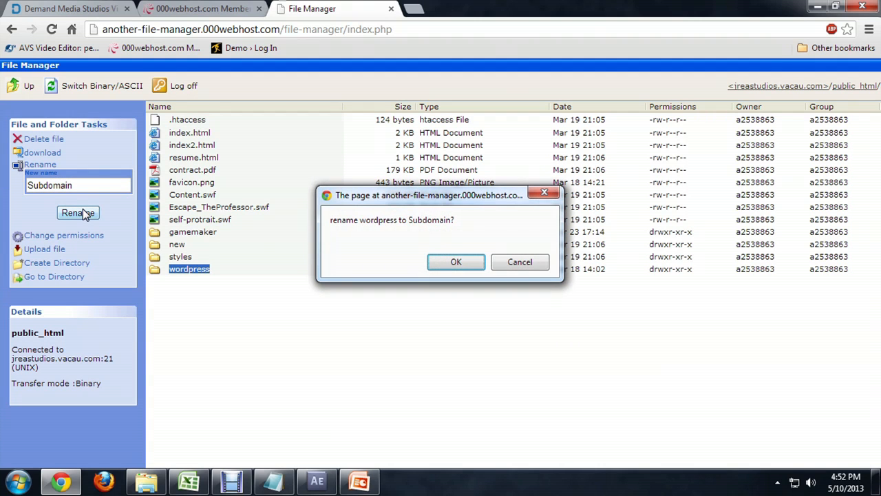
pyautogui.moveTo(461, 249)
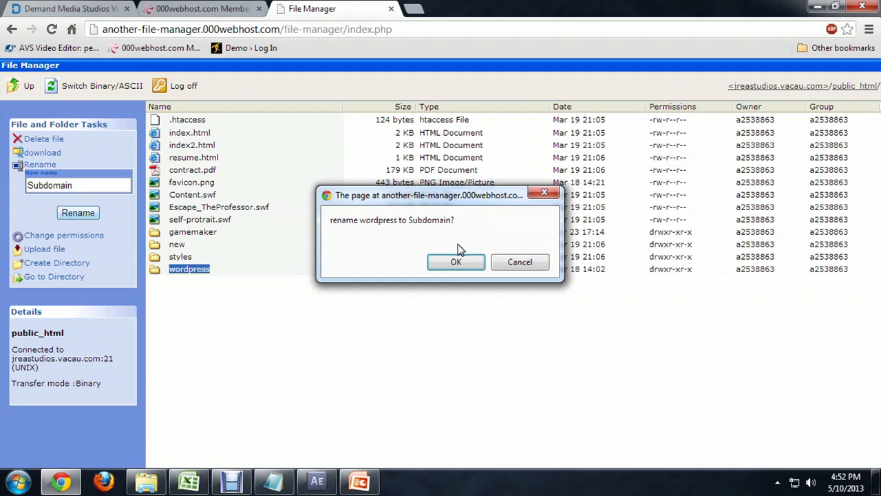
pyautogui.click(456, 262)
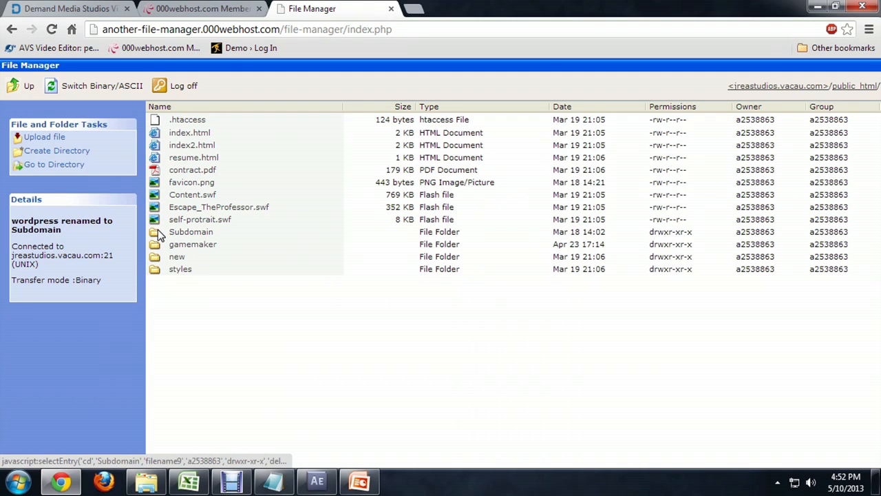
pyautogui.moveTo(176, 256)
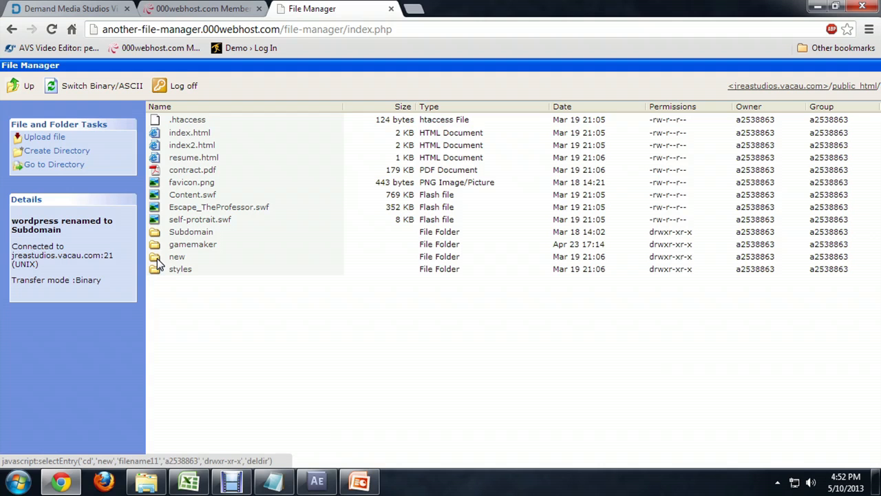
pyautogui.click(190, 232)
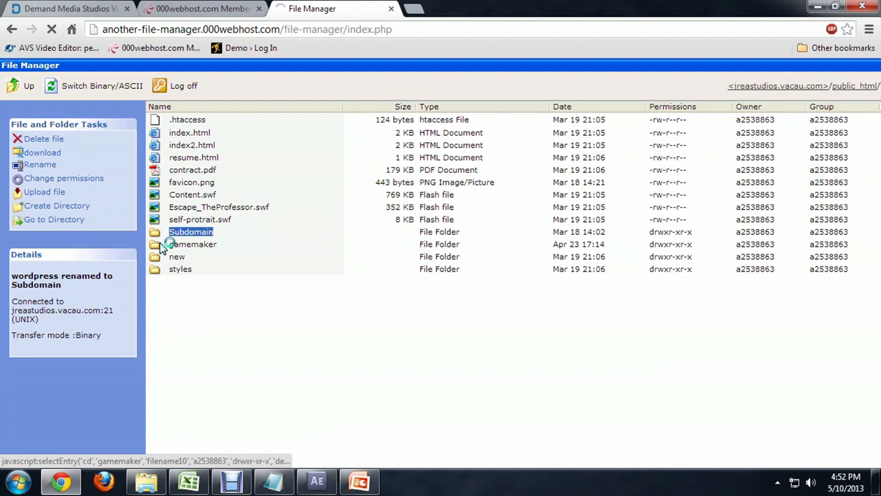